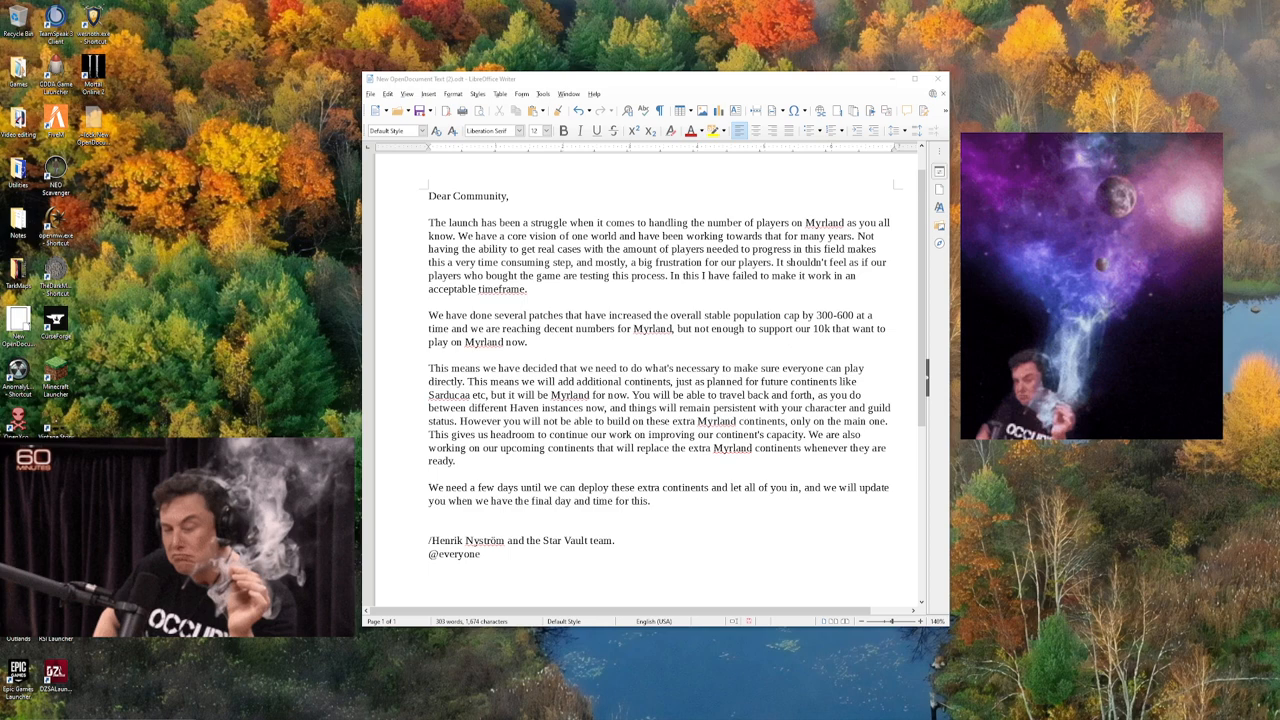
pyautogui.moveTo(887, 339)
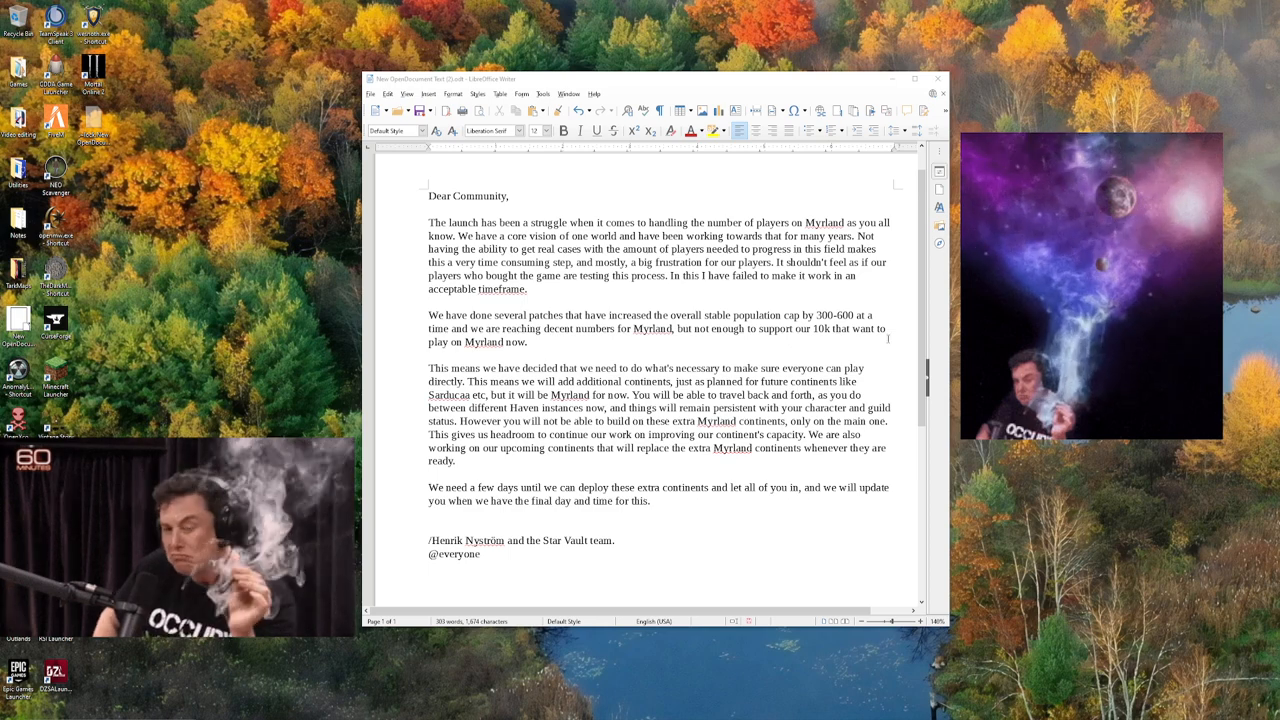